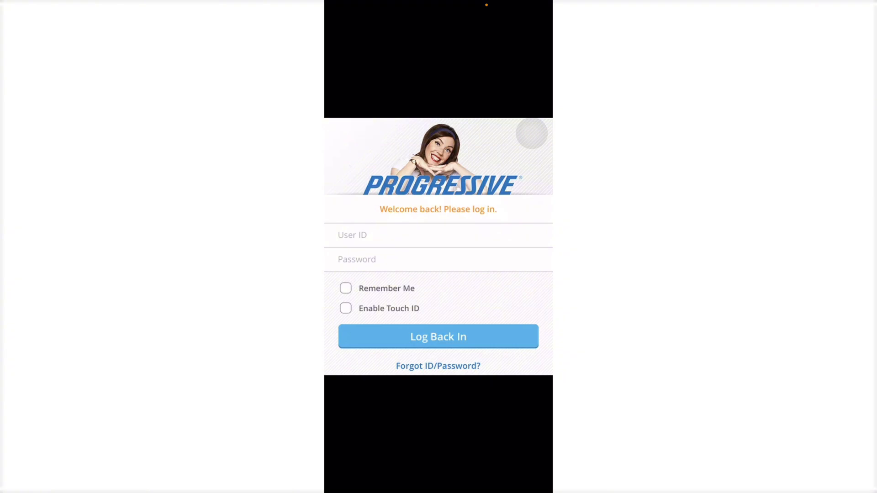
Log back into the Progressive account and open the Billing/Payments tile.
left_click(438, 336)
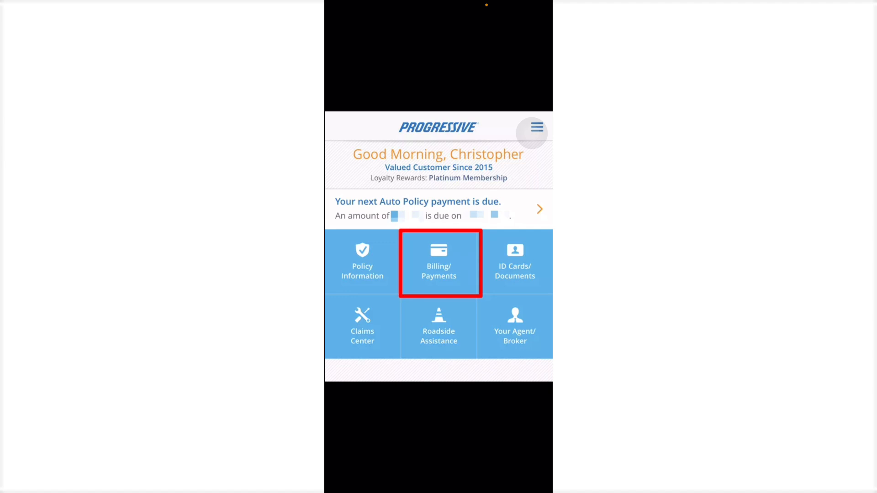
left_click(438, 263)
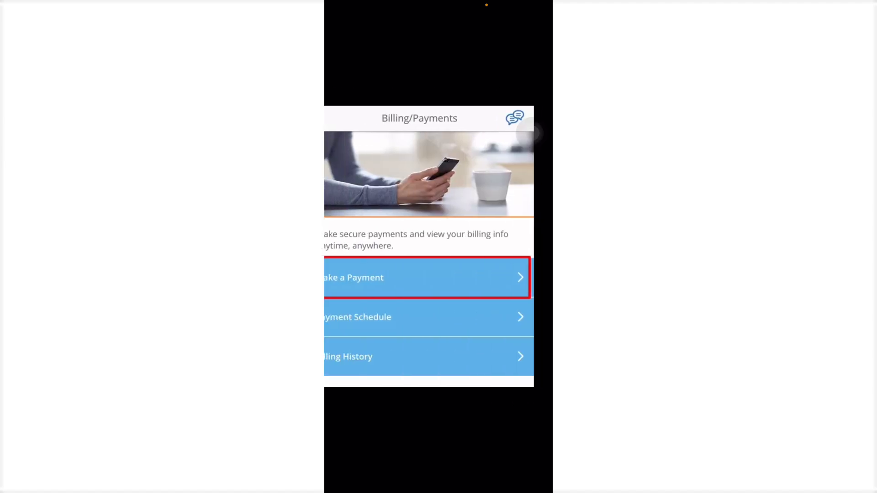
Pay $40.00 toward the auto policy with the saved card and confirm.
left_click(427, 278)
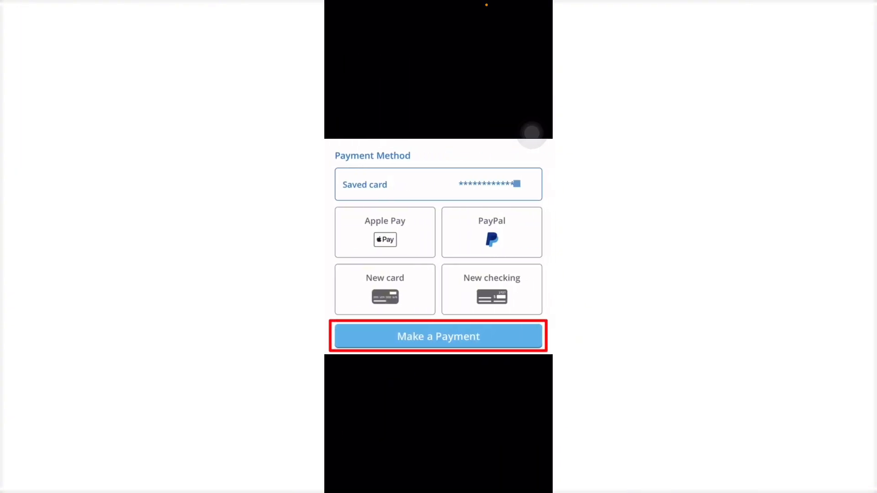
left_click(438, 336)
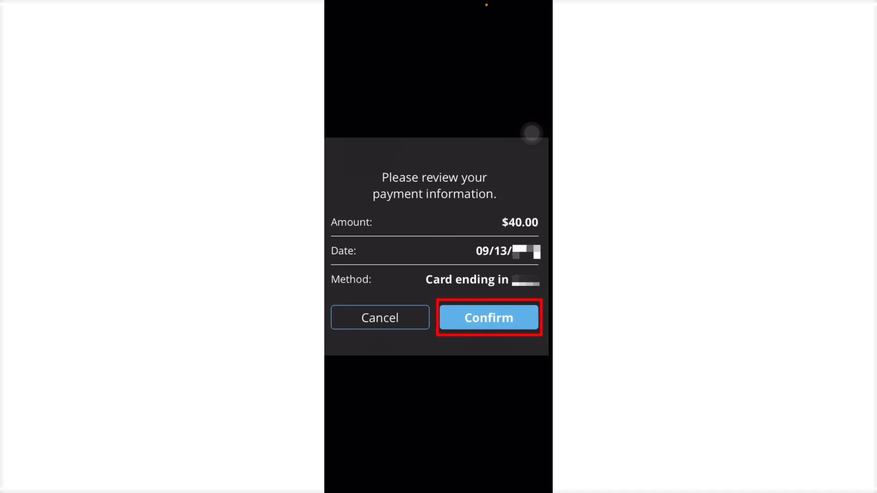
left_click(488, 318)
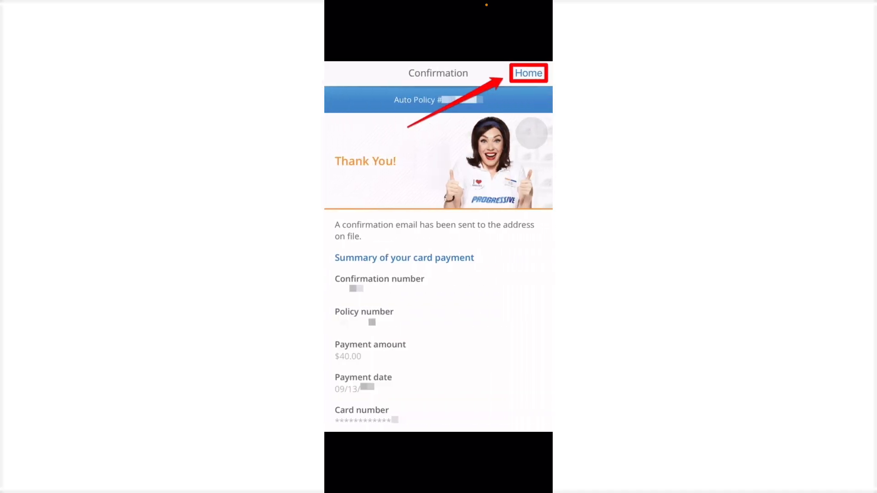